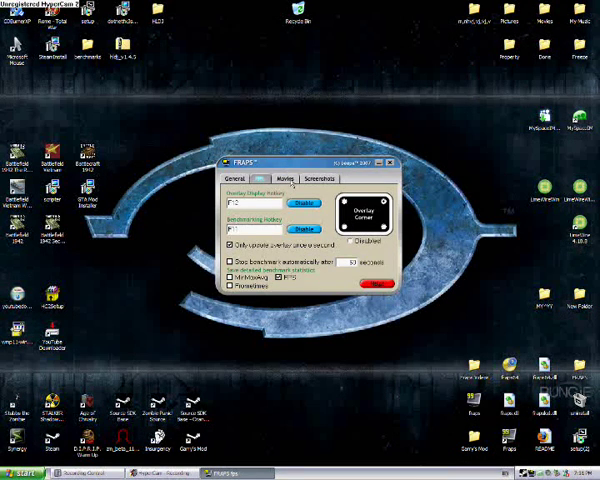
- Check the Fraps Movies settings, with sound recorded from Windows input, then close Fraps
{"action": "left_click", "coordinate": [283, 178]}
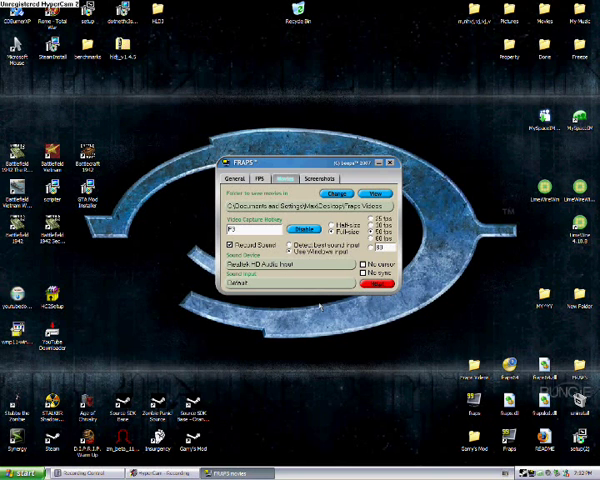
{"action": "left_click", "coordinate": [400, 160]}
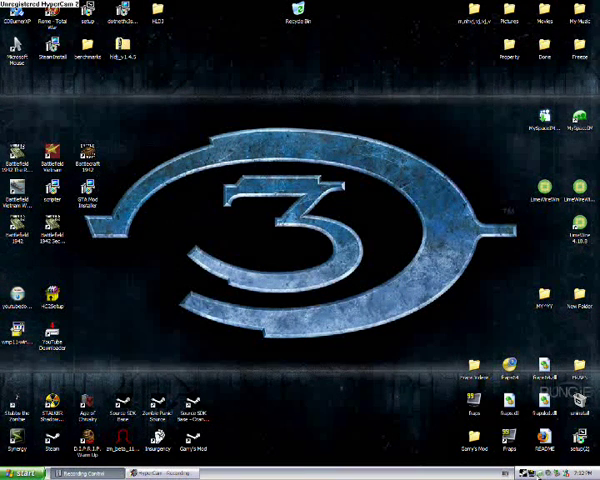
- Switch Volume Control to the Recording mixer with Mic Volume and Stereo Mix shown
{"action": "left_click", "coordinate": [524, 465]}
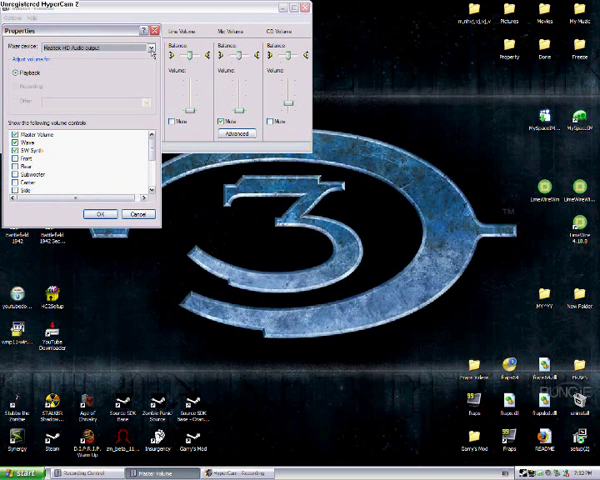
{"action": "left_click", "coordinate": [18, 89]}
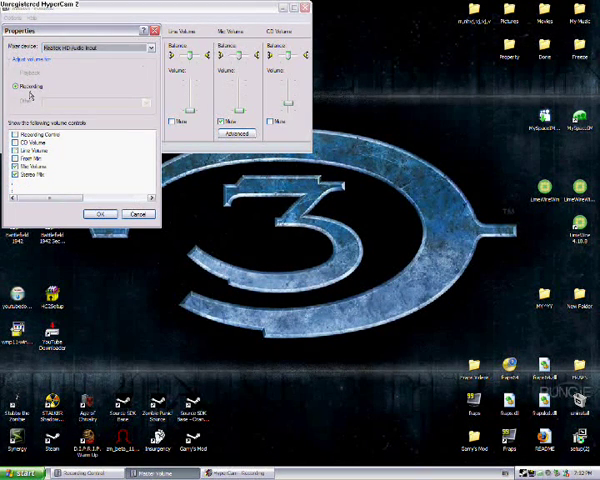
{"action": "left_click", "coordinate": [99, 213]}
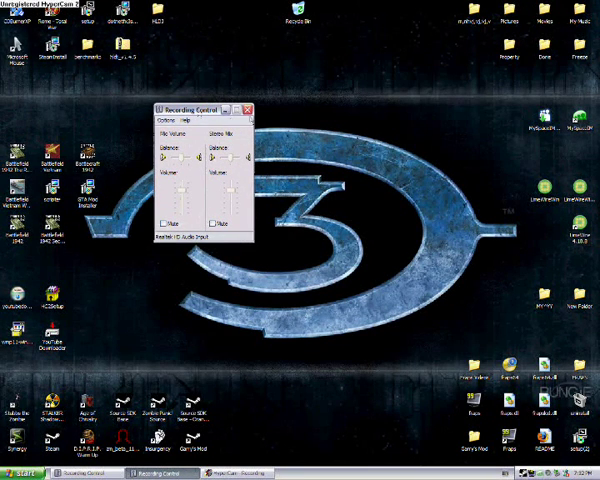
{"action": "left_click", "coordinate": [176, 122]}
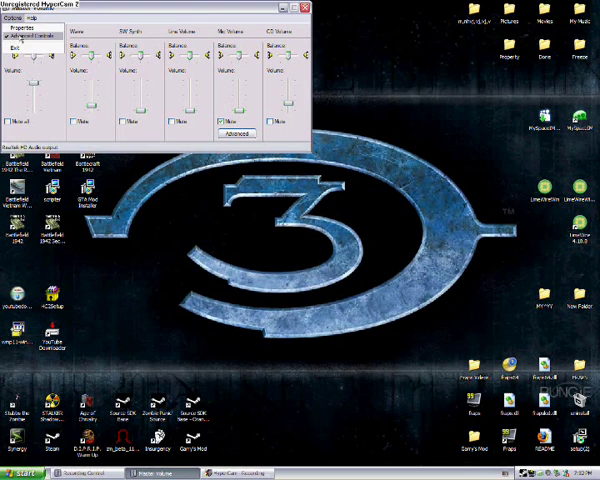
{"action": "left_click", "coordinate": [20, 28]}
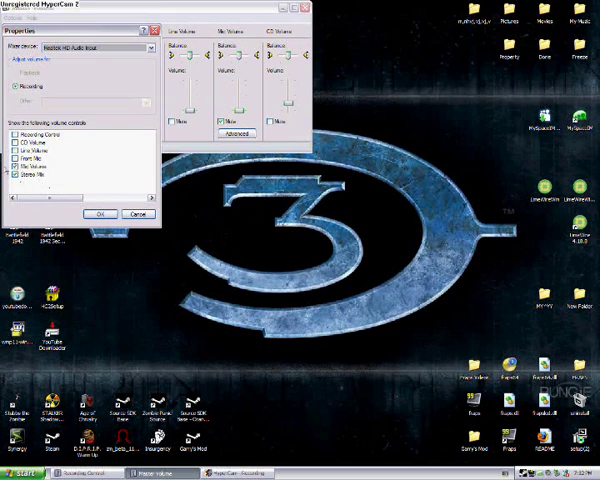
{"action": "left_click", "coordinate": [103, 214]}
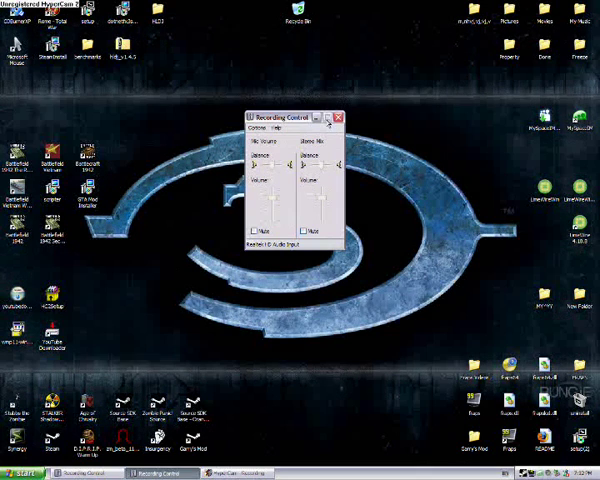
- Minimize Recording Control and relaunch Fraps from its desktop icon
{"action": "left_click", "coordinate": [343, 117]}
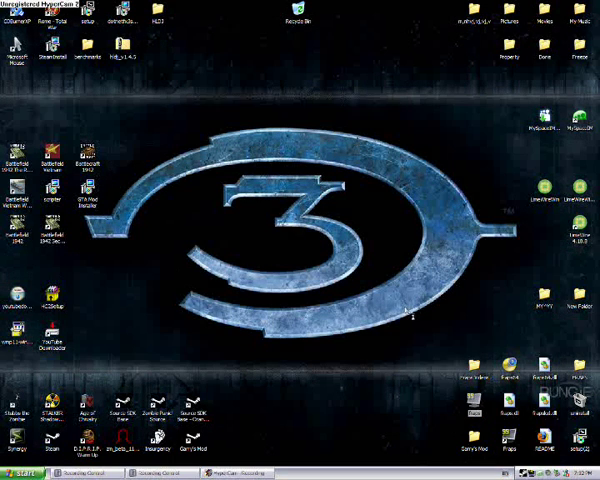
{"action": "left_click", "coordinate": [294, 469]}
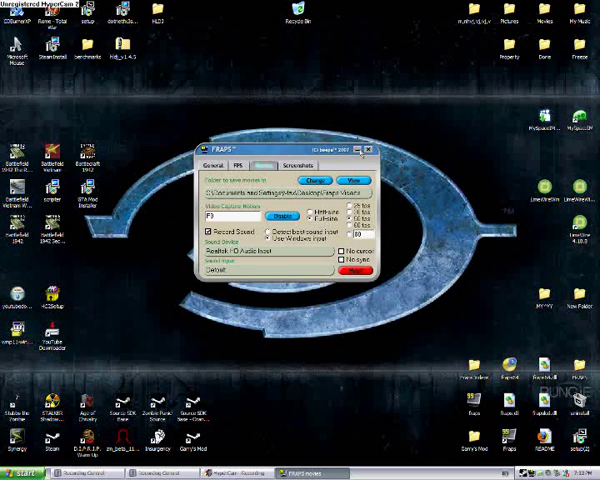
- Close the Fraps window, leaving the Windows XP desktop clear
{"action": "left_click", "coordinate": [383, 147]}
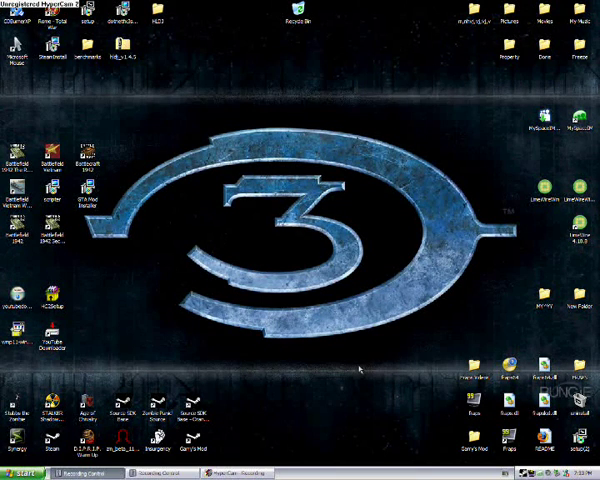
{"action": "mouse_move", "coordinate": [360, 365]}
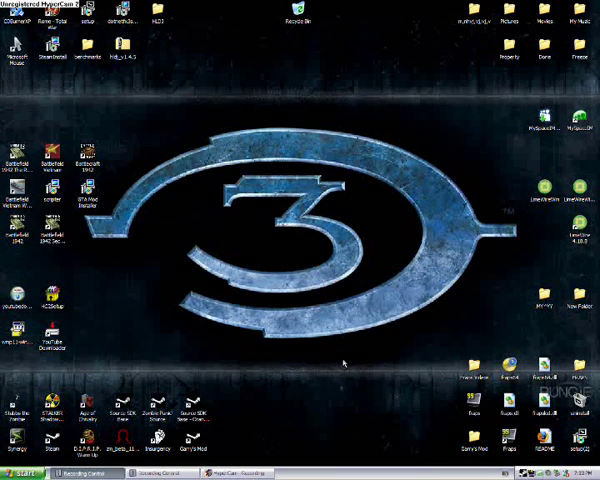